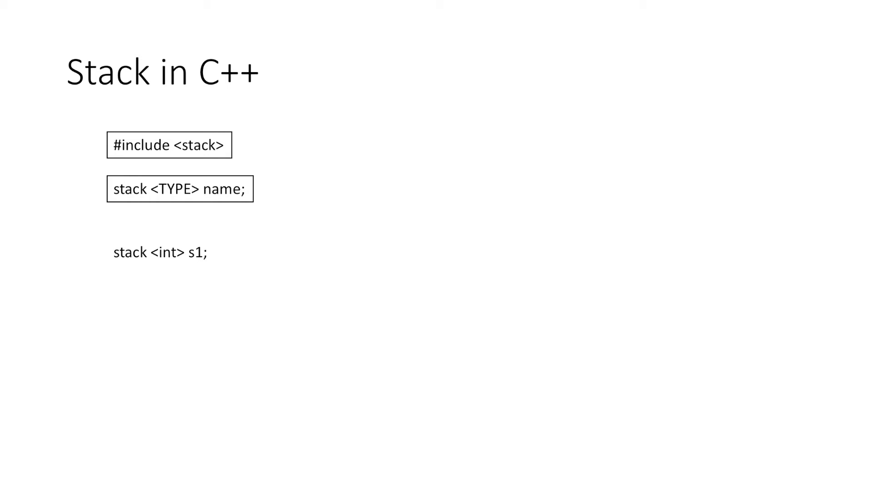
type("stack <char> s2;")
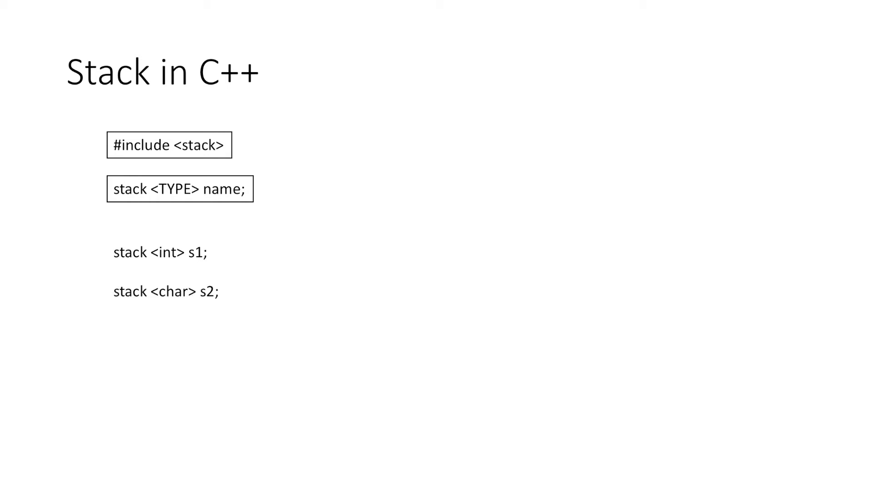
type("stack <float> s3;")
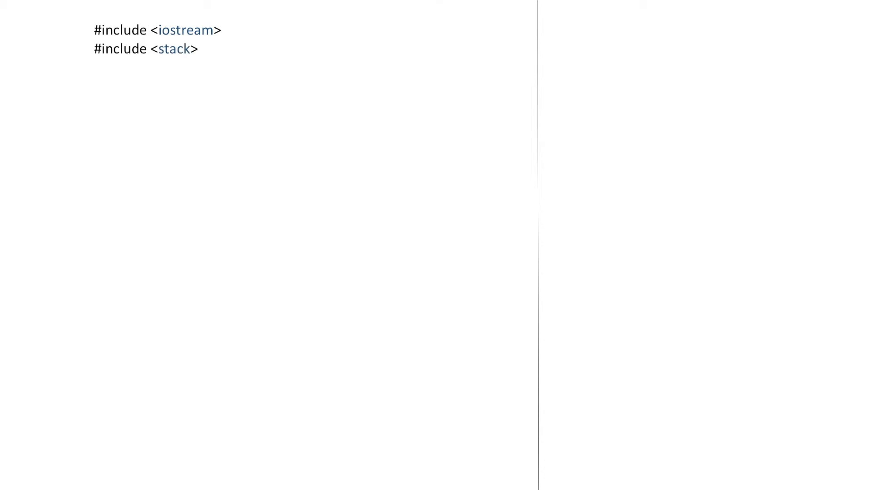
type("using namespace std;")
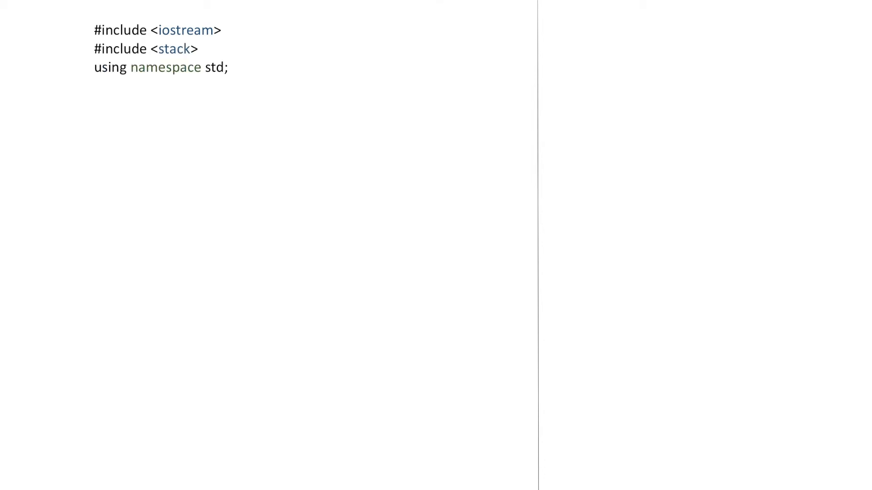
type("// Main function")
type("int main(")
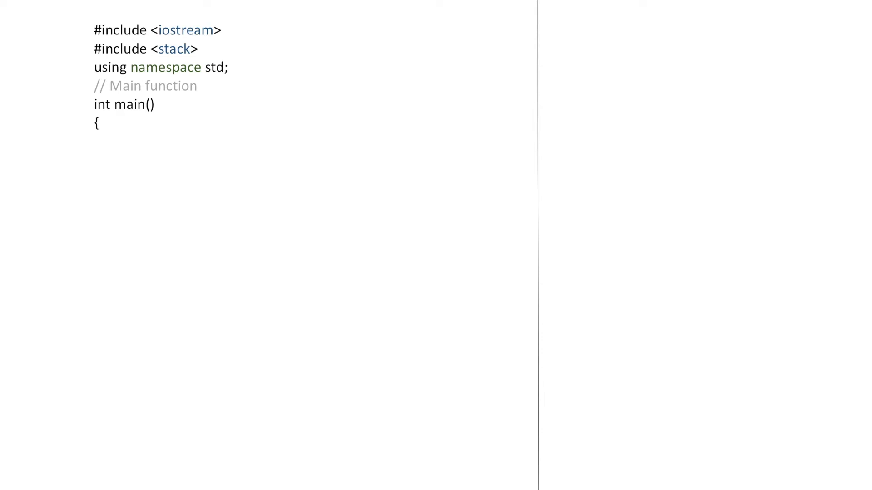
type("stack<int> s;")
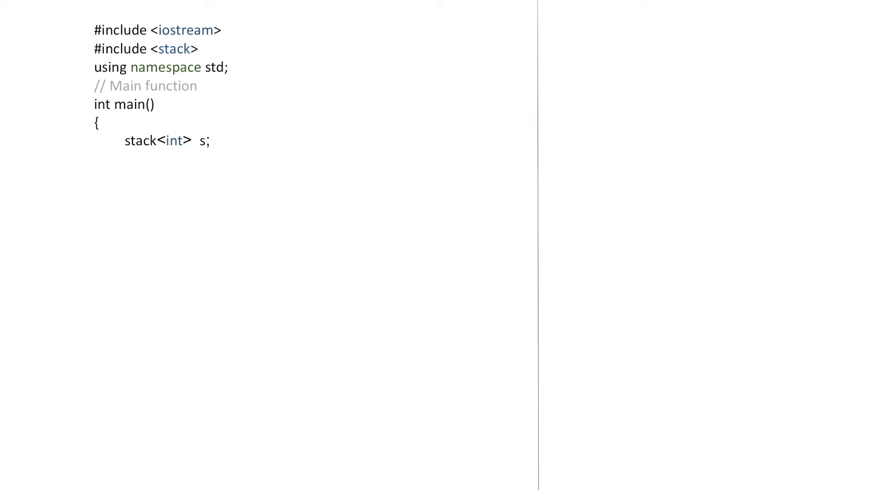